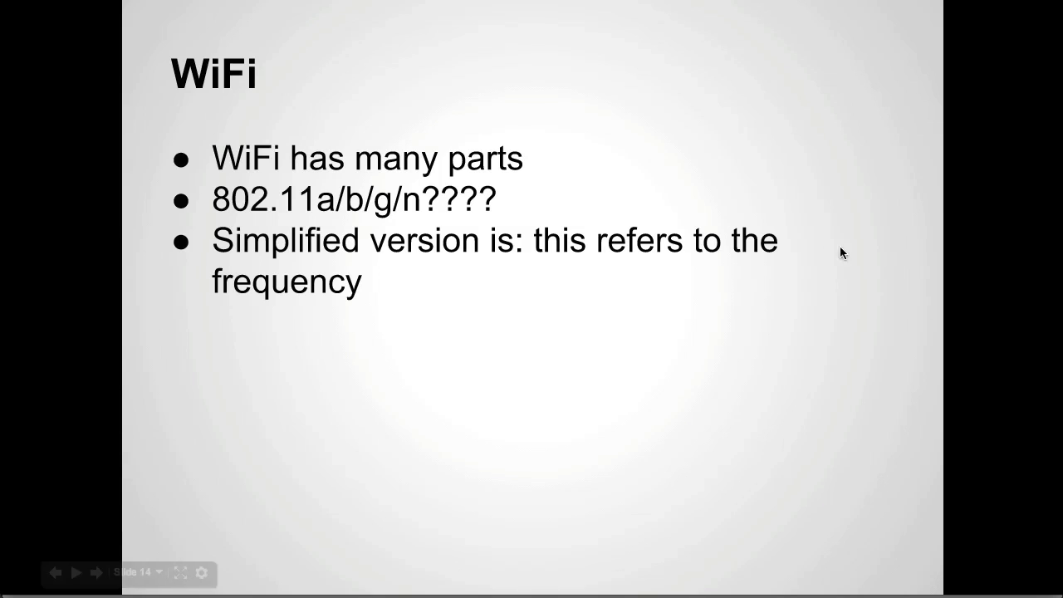
# Advance the slideshow to the IP Addresses slide with its four points
pyautogui.click(94, 572)
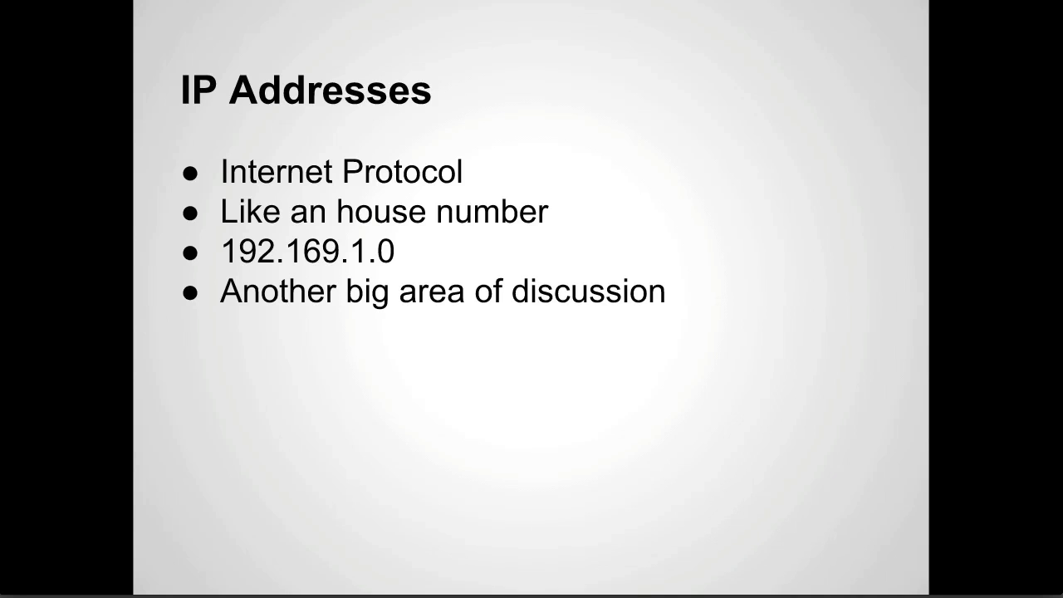